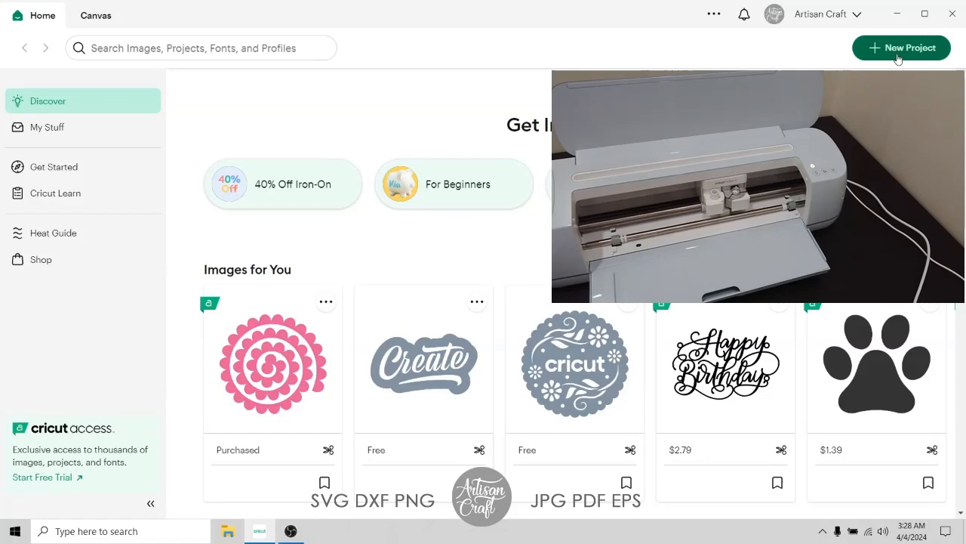
Create a new project, upload Flower-2.svg, and select it in Recent Uploads.
{"action": "left_click", "coordinate": [902, 47]}
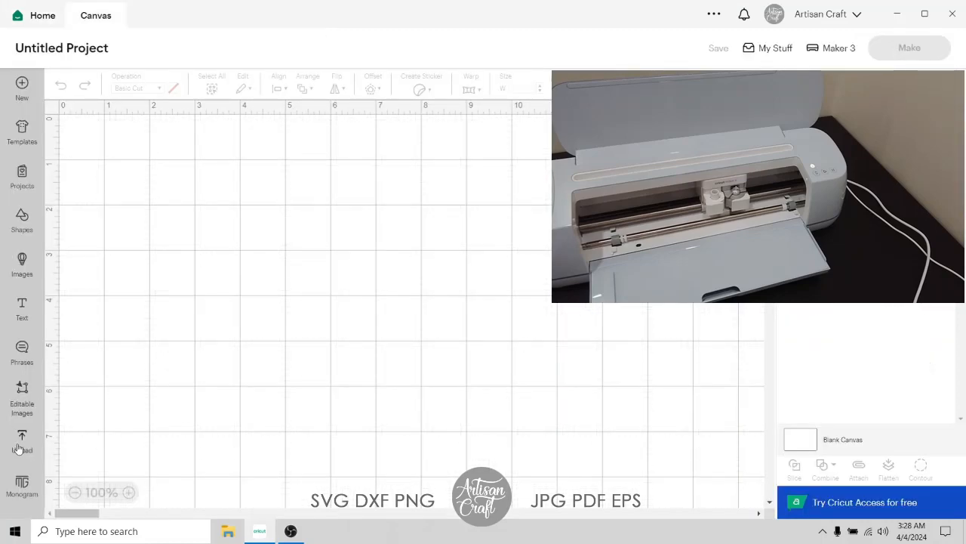
{"action": "left_click", "coordinate": [22, 440]}
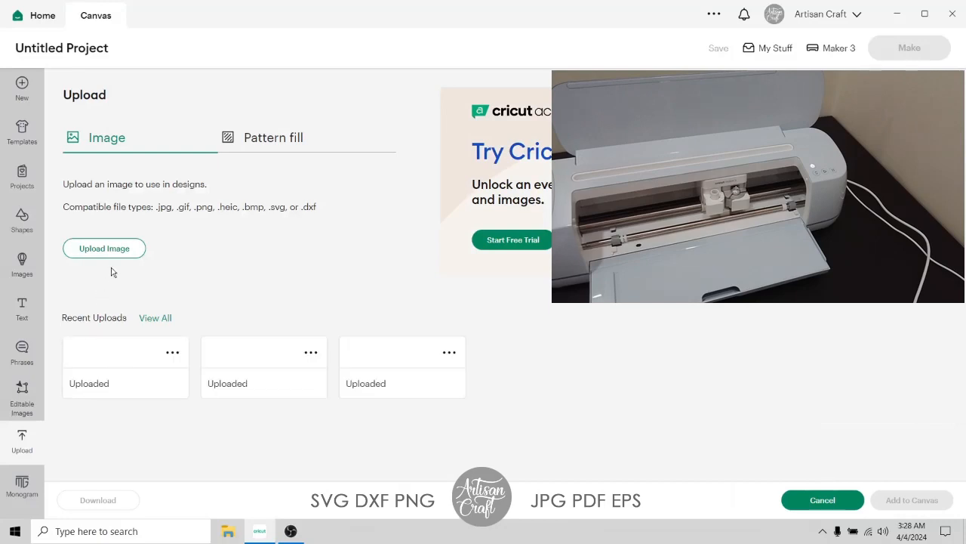
{"action": "left_click", "coordinate": [103, 248]}
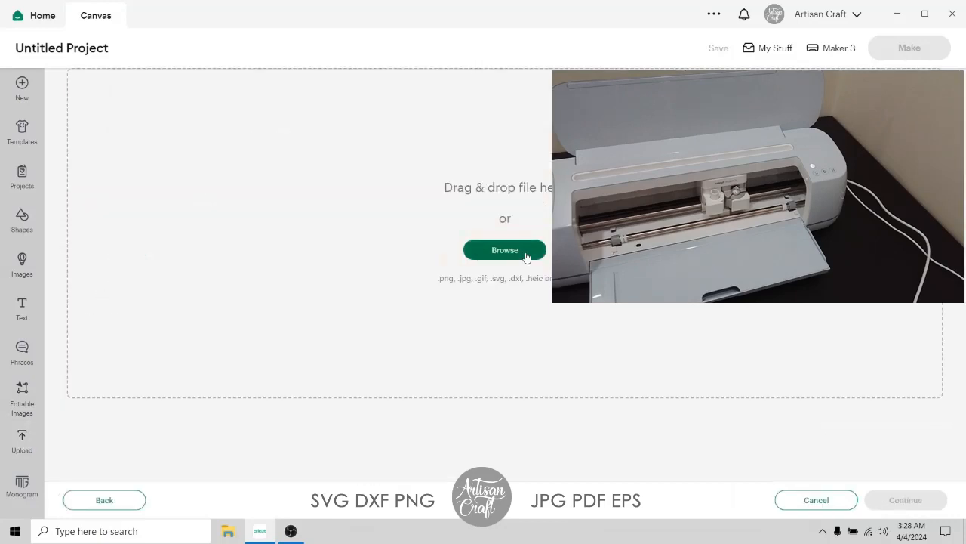
{"action": "left_click", "coordinate": [505, 249]}
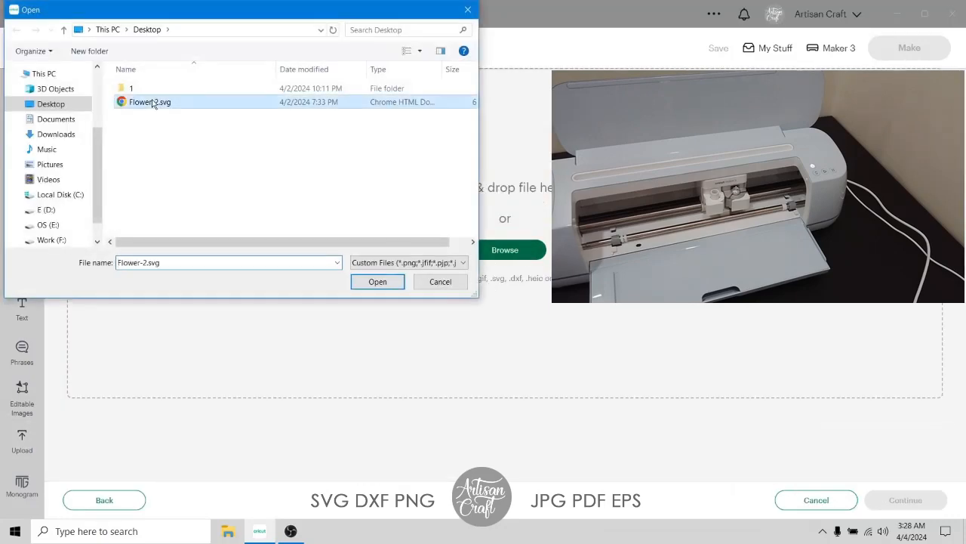
{"action": "left_click", "coordinate": [377, 281]}
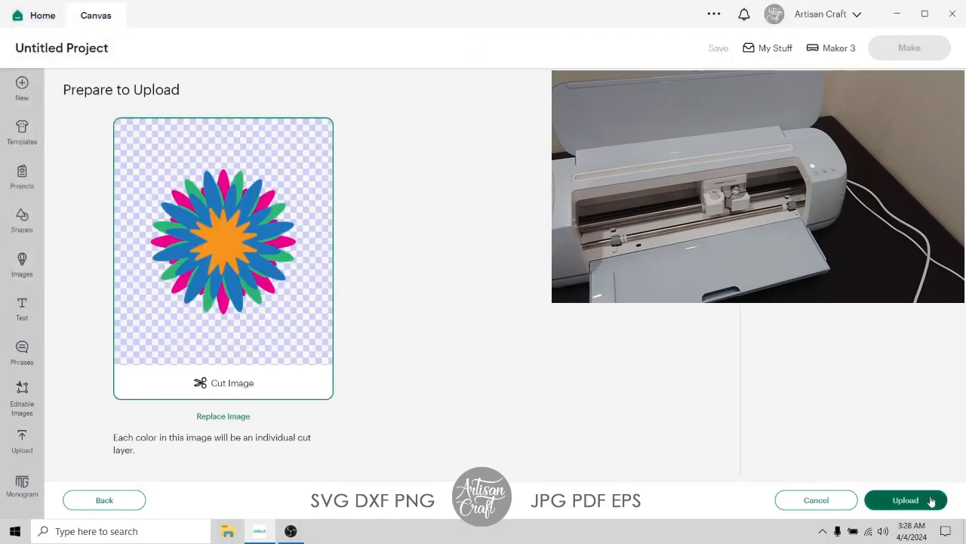
{"action": "left_click", "coordinate": [905, 500]}
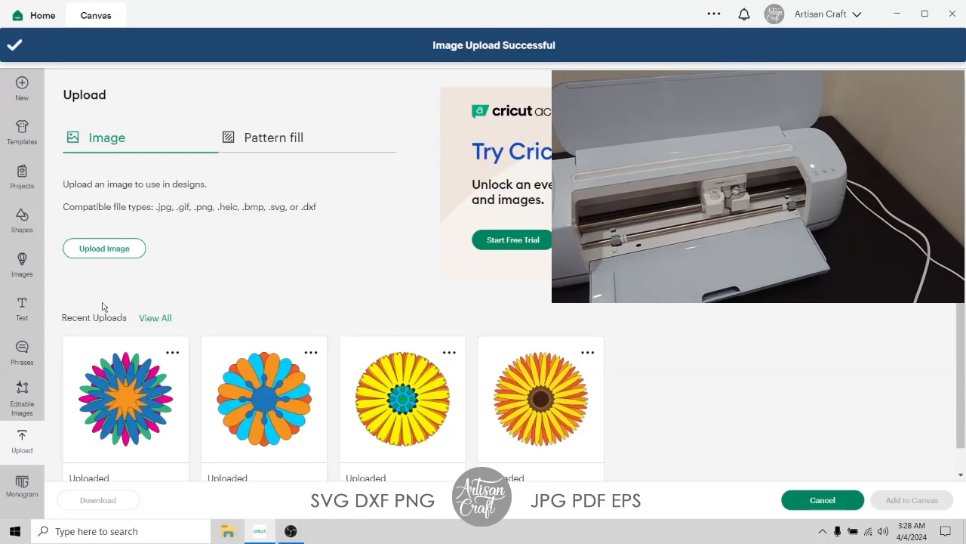
{"action": "left_click", "coordinate": [126, 398]}
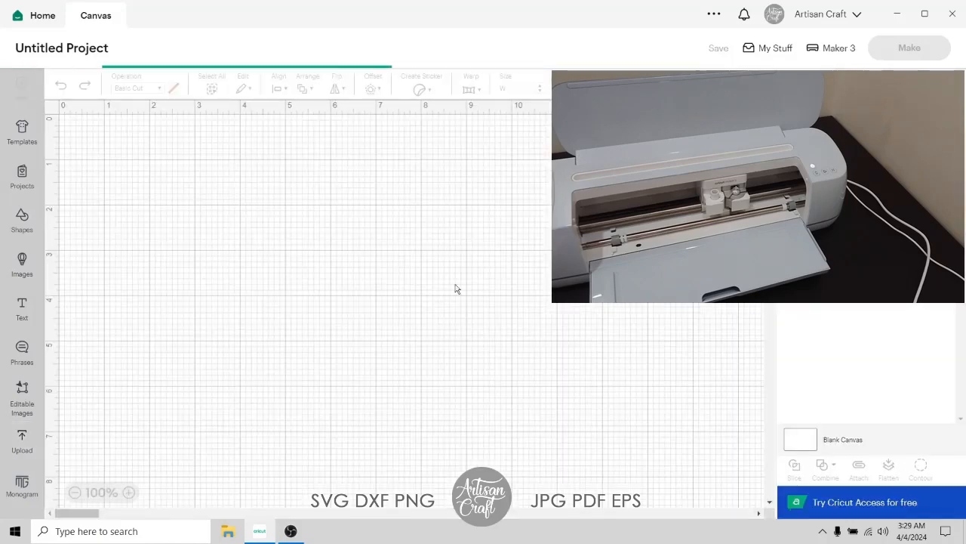
Zoom in, ungroup the flower, and drag the orange centre star away from the petals.
{"action": "left_click", "coordinate": [128, 492]}
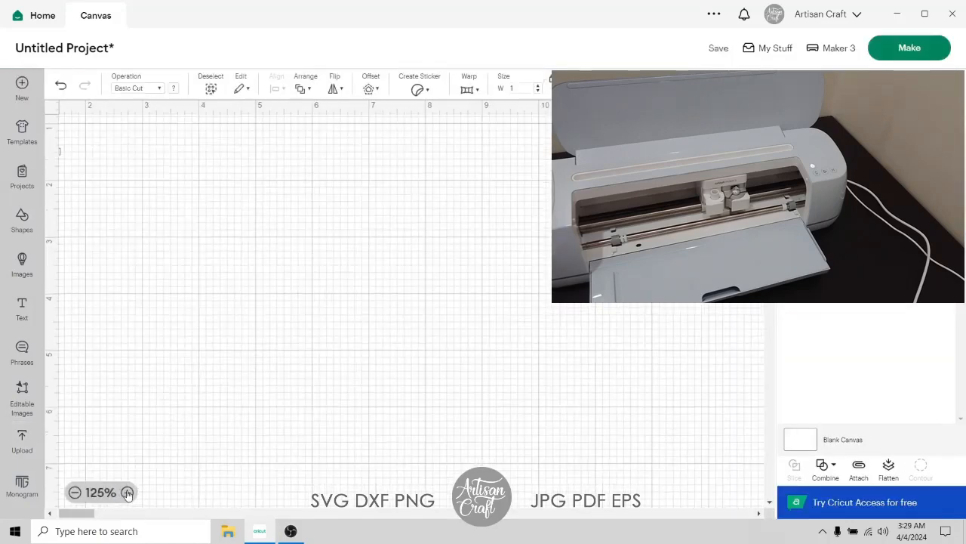
{"action": "left_click", "coordinate": [131, 492]}
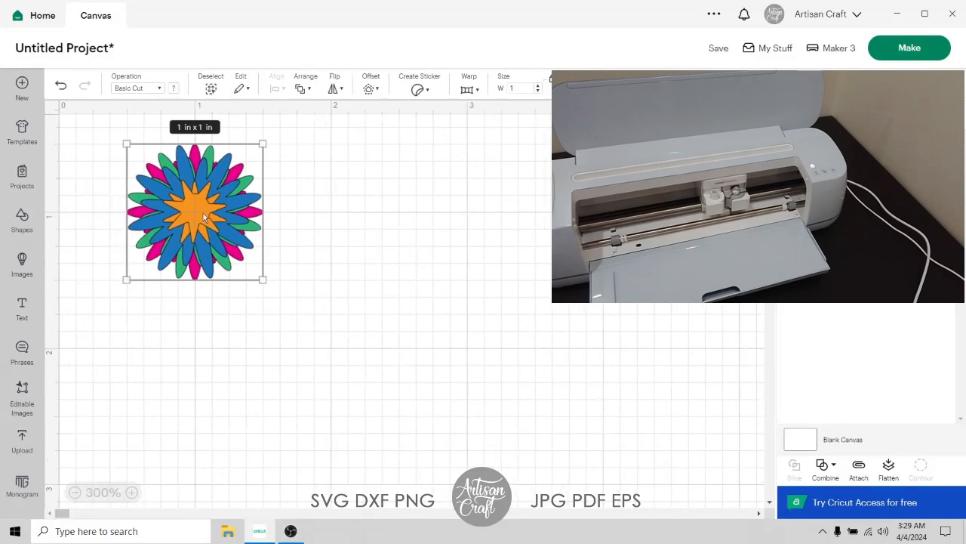
{"action": "left_click_drag", "start_coordinate": [194, 212], "coordinate": [167, 233]}
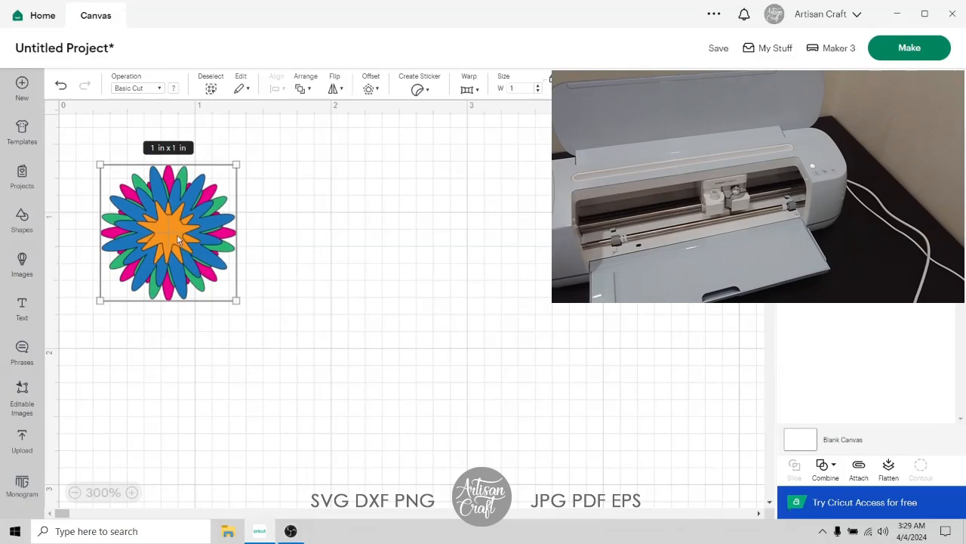
{"action": "right_click", "coordinate": [178, 238]}
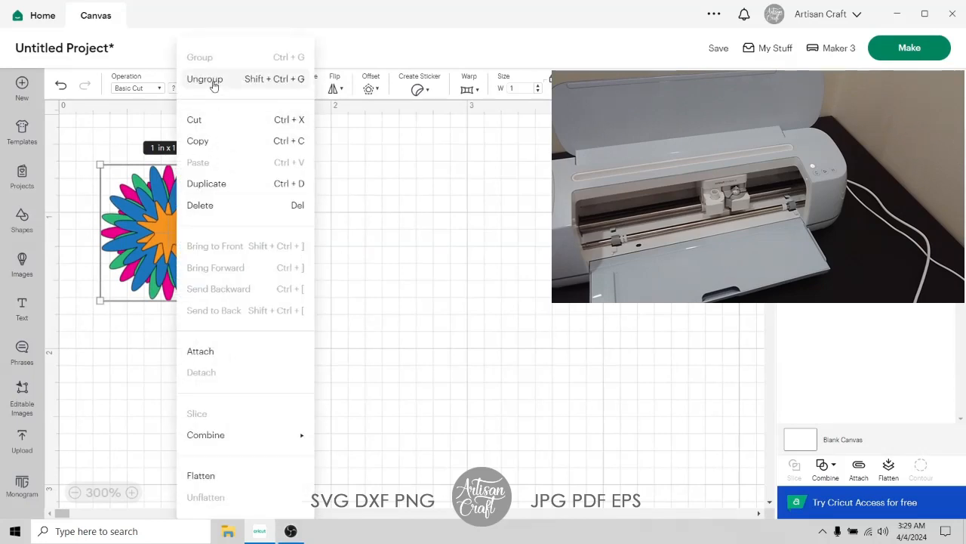
{"action": "left_click", "coordinate": [205, 78]}
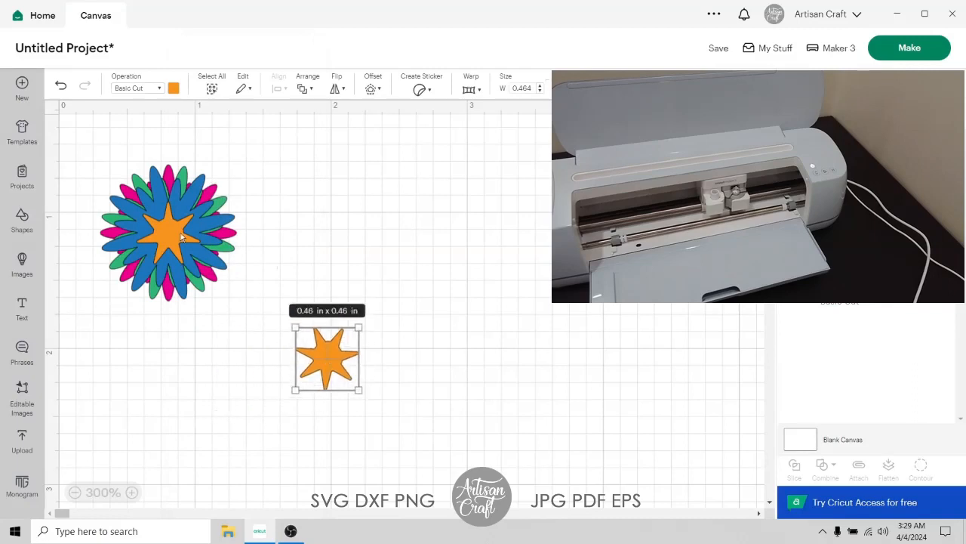
{"action": "left_click_drag", "start_coordinate": [327, 356], "coordinate": [230, 351]}
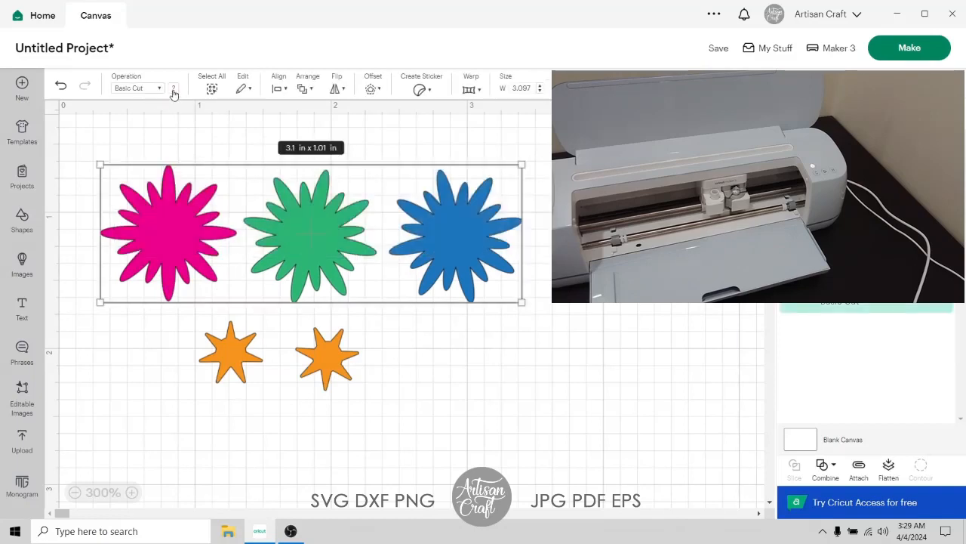
Recolour the three selected petal layers pale yellow, then deselect them.
{"action": "left_click", "coordinate": [174, 88]}
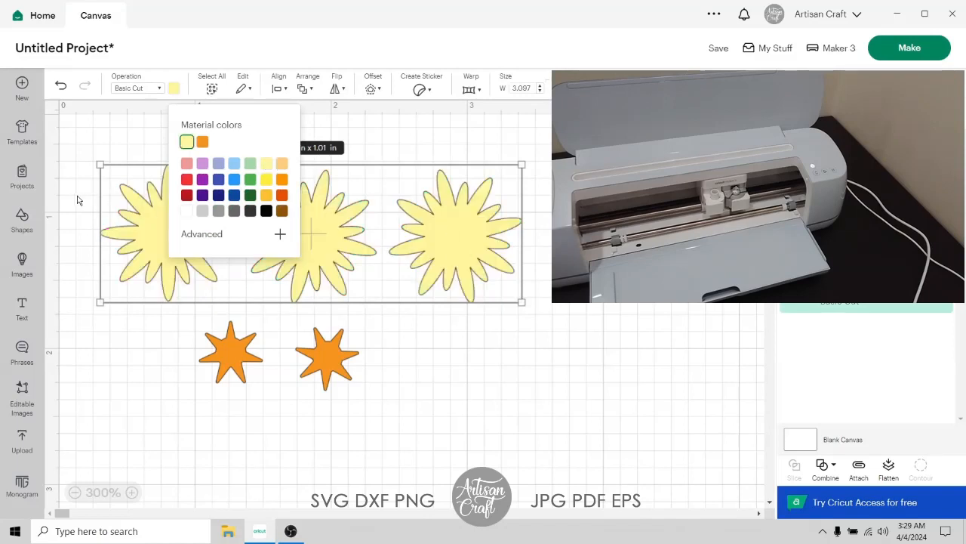
{"action": "left_click", "coordinate": [85, 204]}
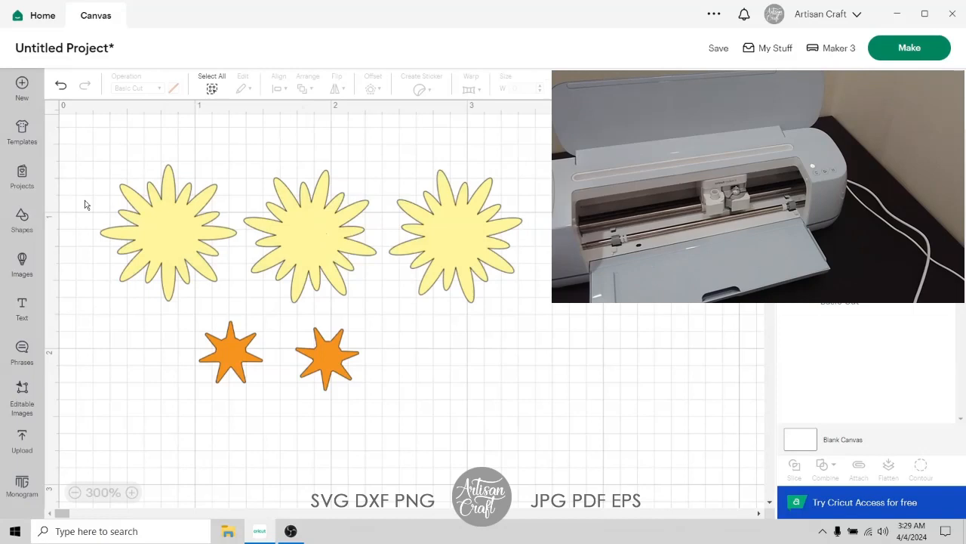
{"action": "mouse_move", "coordinate": [149, 250]}
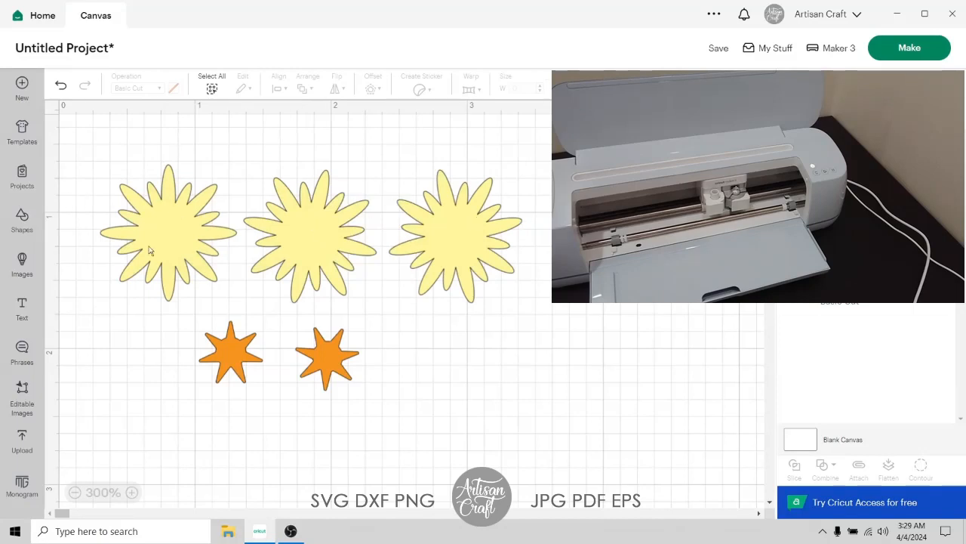
{"action": "mouse_move", "coordinate": [342, 368]}
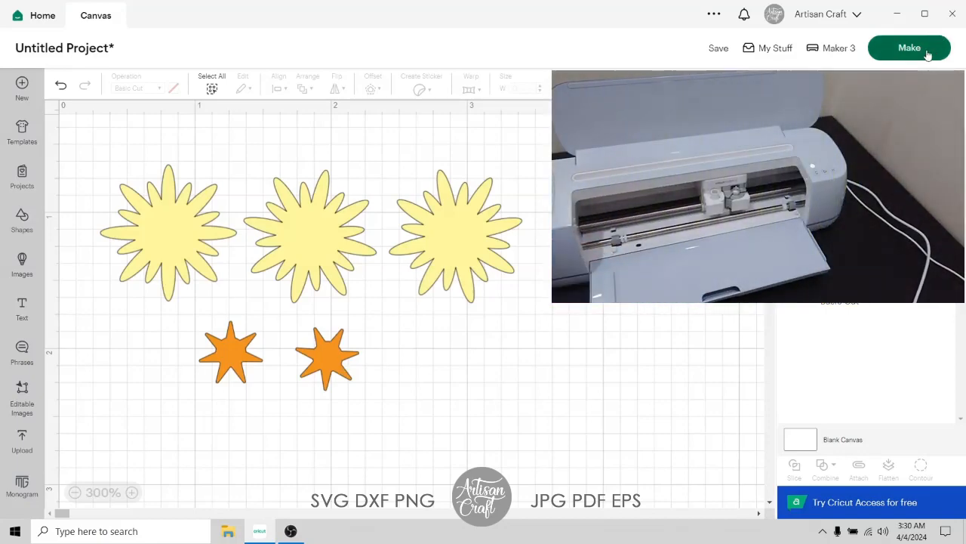
Choose Make without saving, load On Mat at 12 in x 12 in, and continue.
{"action": "left_click", "coordinate": [908, 48]}
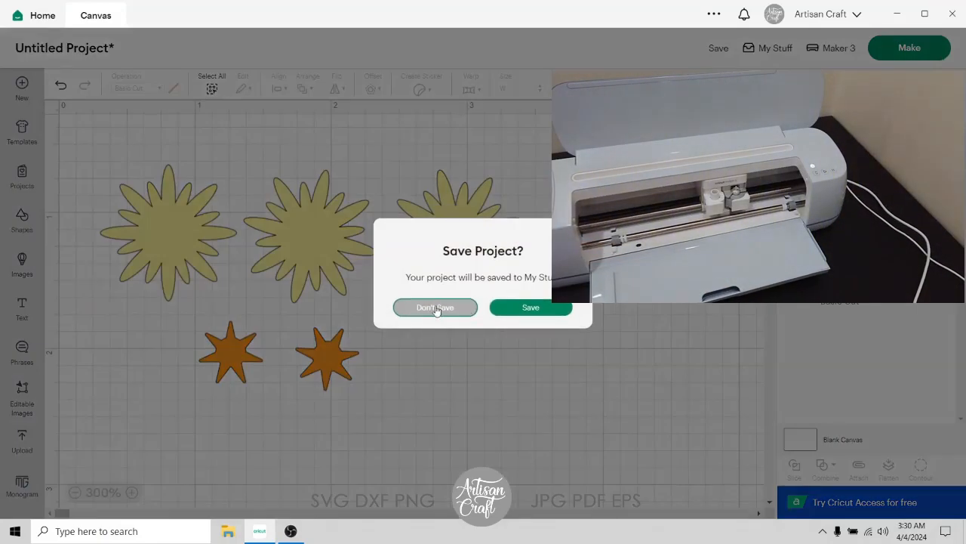
{"action": "left_click", "coordinate": [435, 307]}
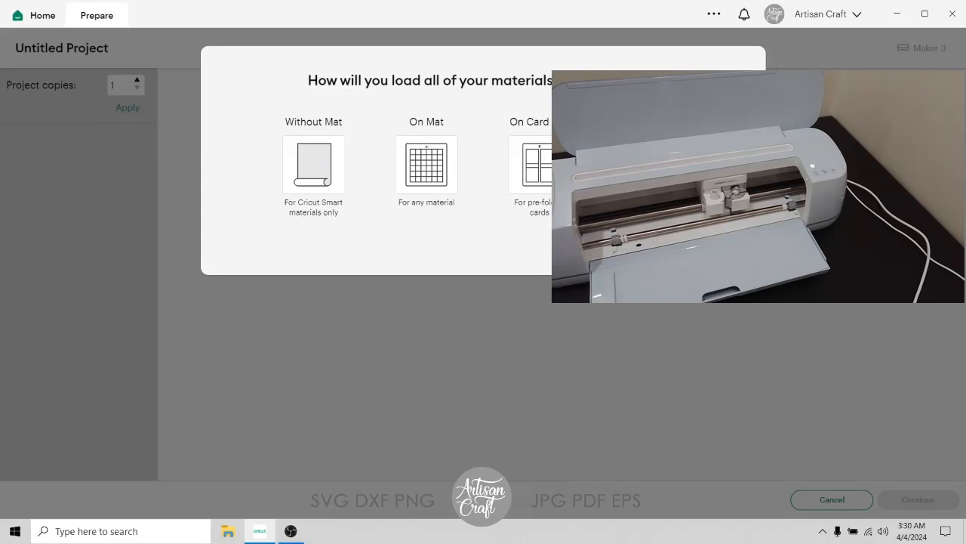
{"action": "left_click", "coordinate": [426, 165]}
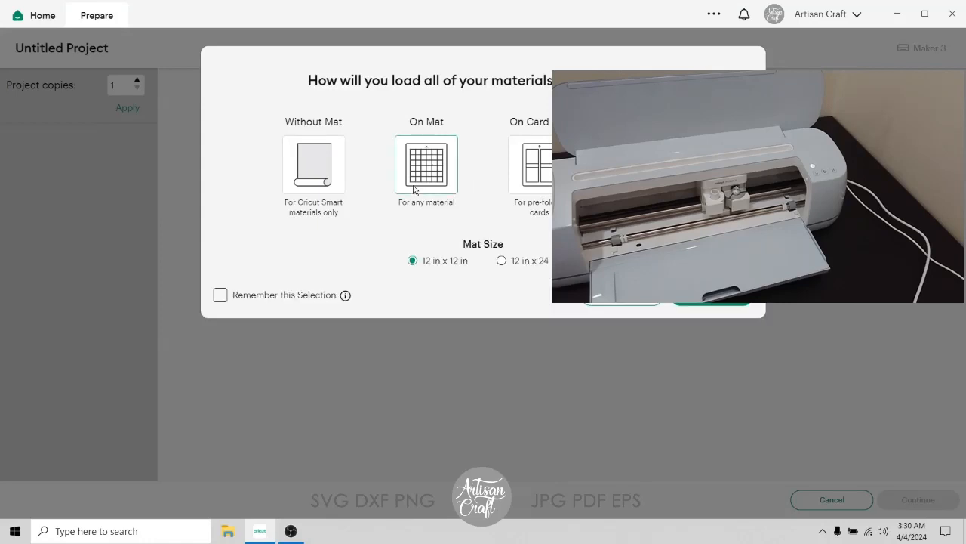
{"action": "left_click", "coordinate": [918, 499]}
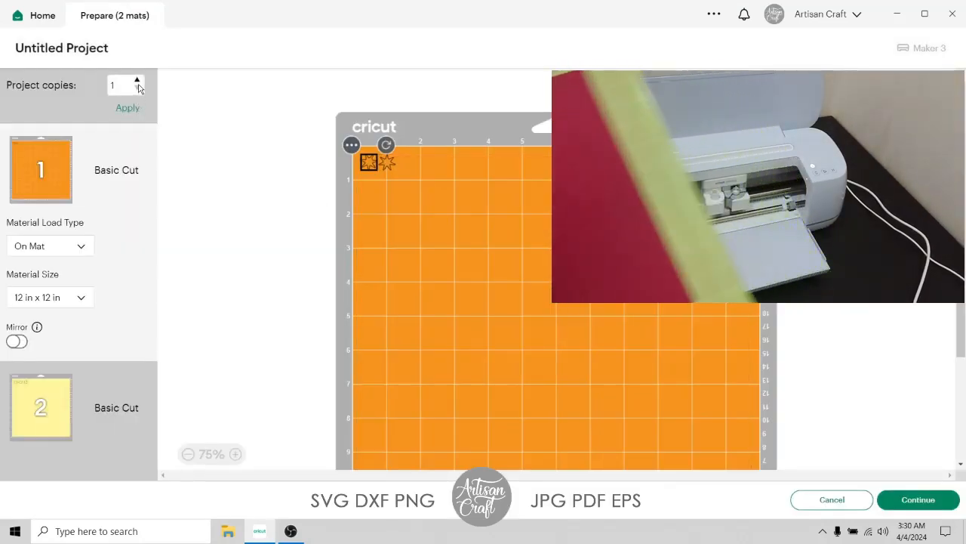
Raise Project copies to 3 and apply.
{"action": "left_click", "coordinate": [137, 81]}
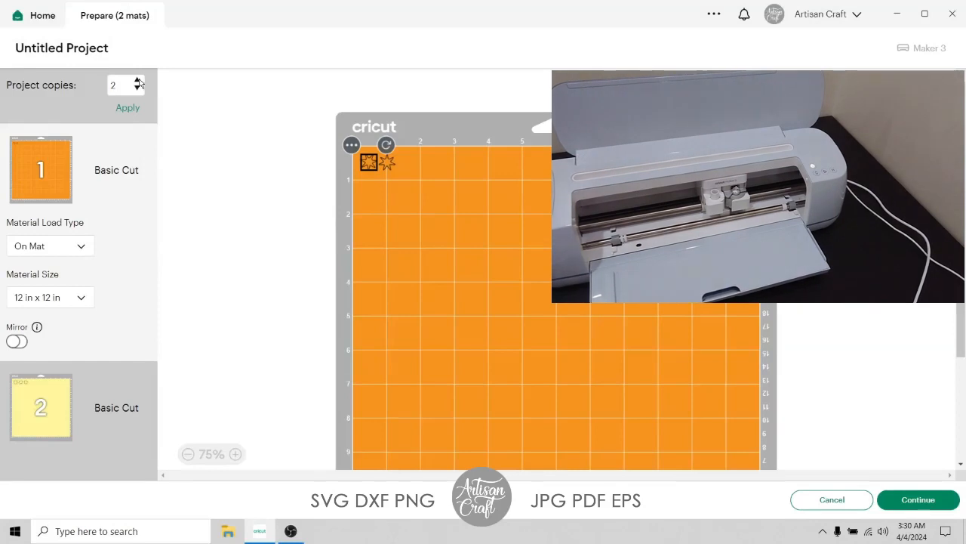
{"action": "left_click", "coordinate": [137, 81]}
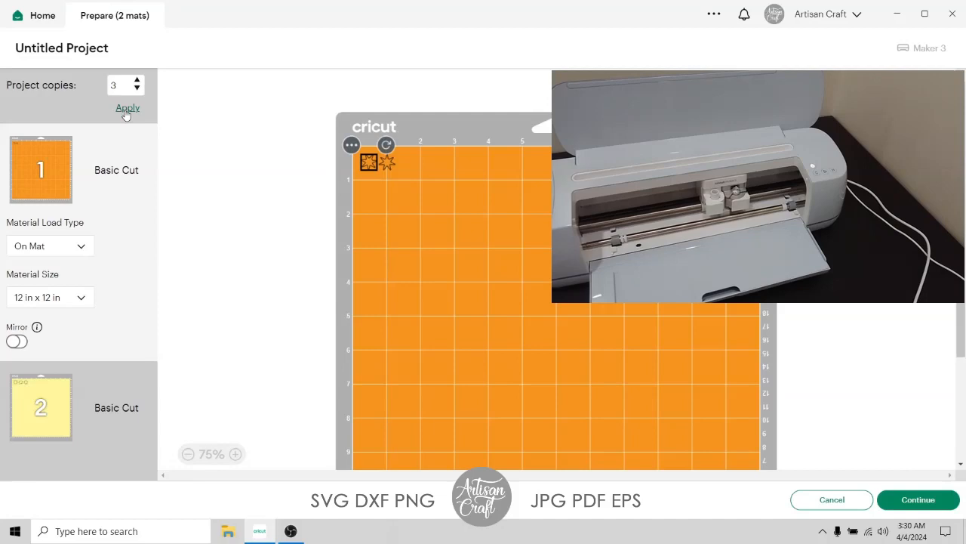
{"action": "left_click", "coordinate": [127, 108]}
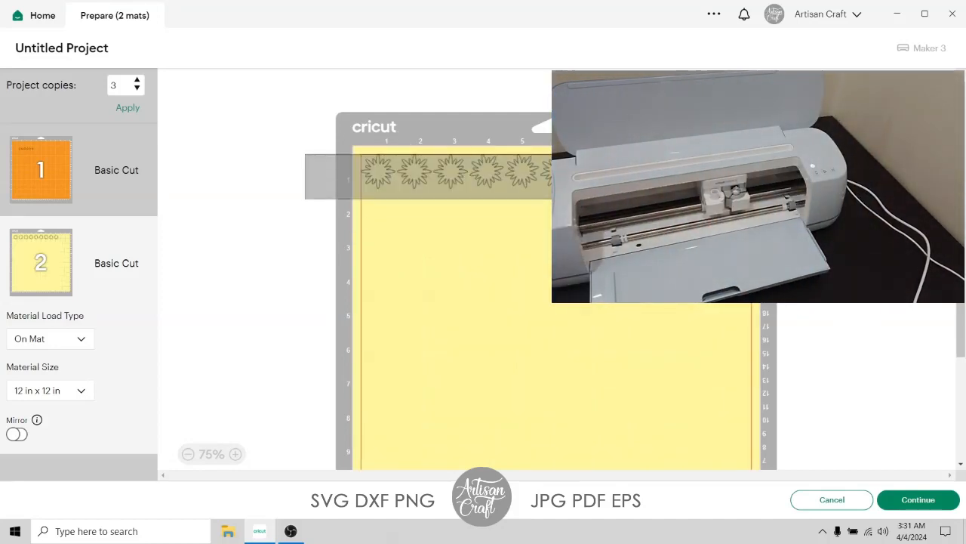
Shift the mat 2 flowers lower, move two into a second row, and continue.
{"action": "left_click", "coordinate": [453, 178]}
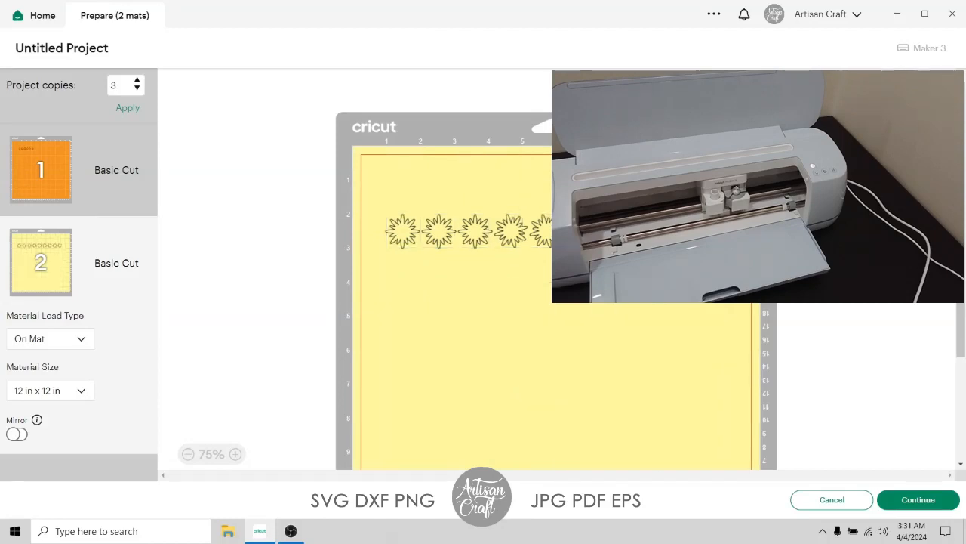
{"action": "left_click", "coordinate": [426, 277]}
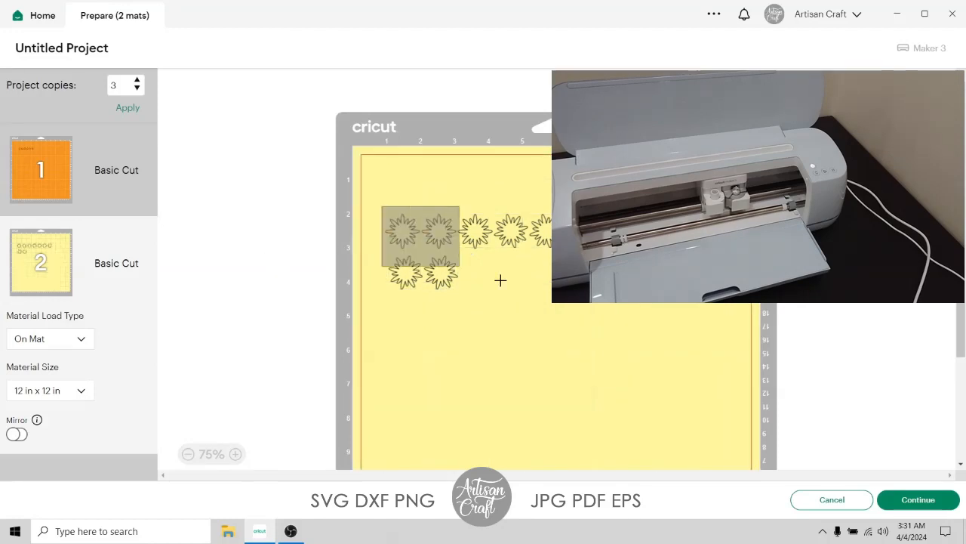
{"action": "left_click", "coordinate": [422, 249]}
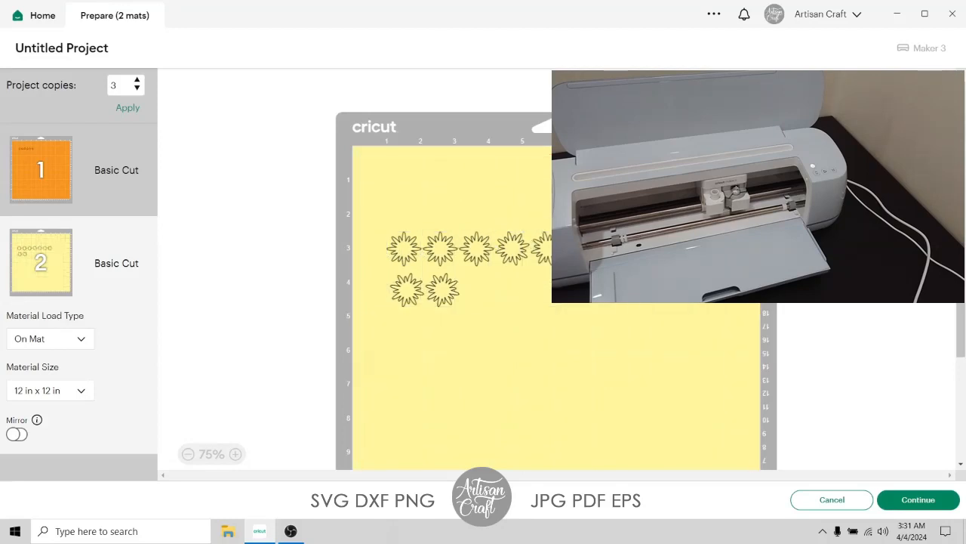
{"action": "left_click", "coordinate": [918, 499]}
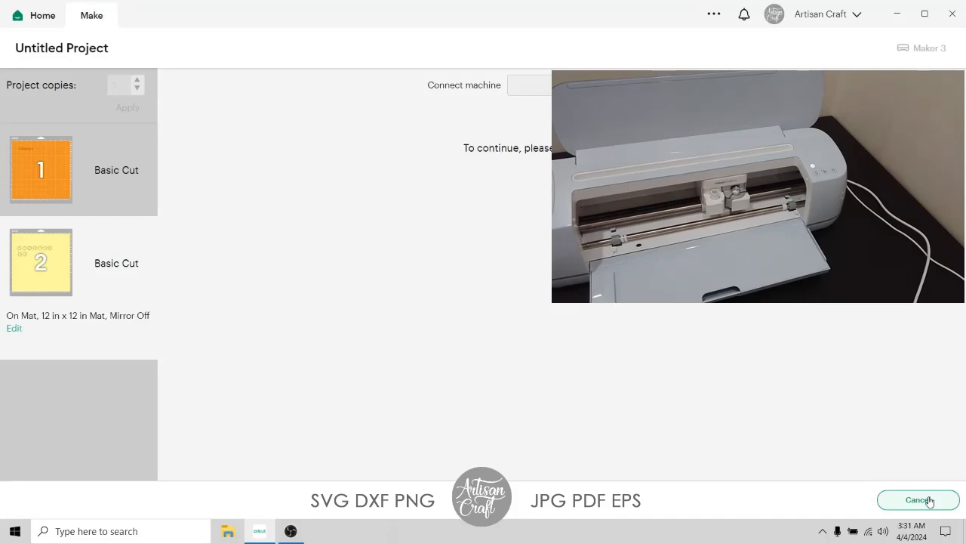
{"action": "mouse_move", "coordinate": [166, 233]}
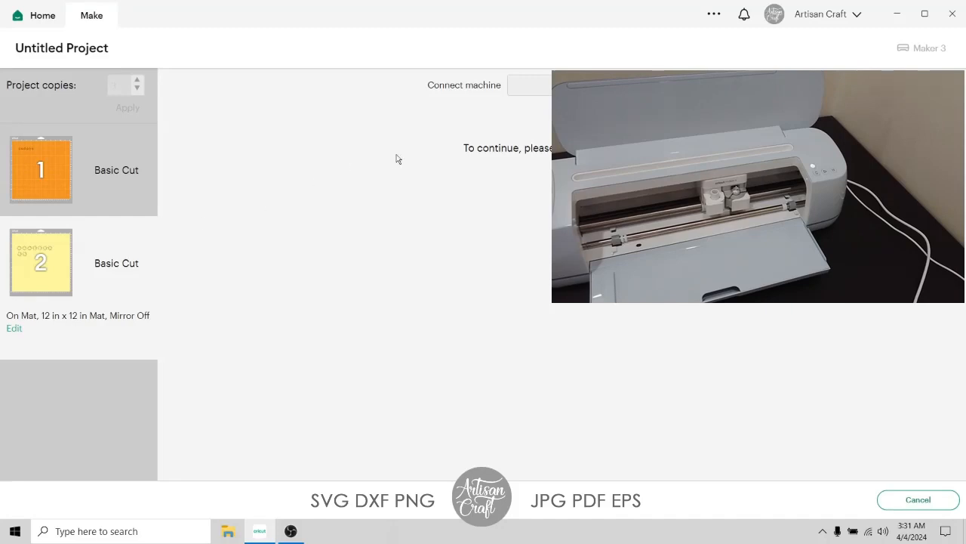
{"action": "mouse_move", "coordinate": [424, 163]}
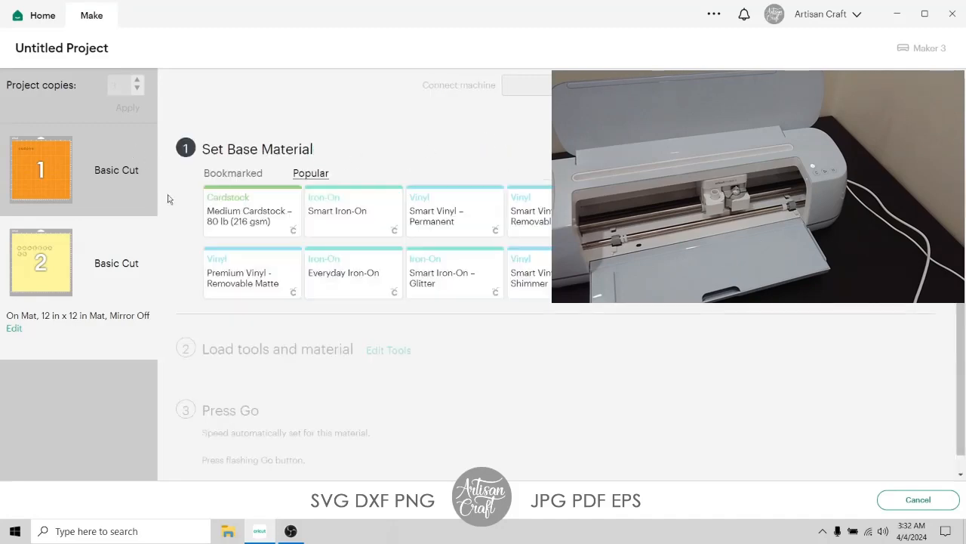
{"action": "mouse_move", "coordinate": [42, 174]}
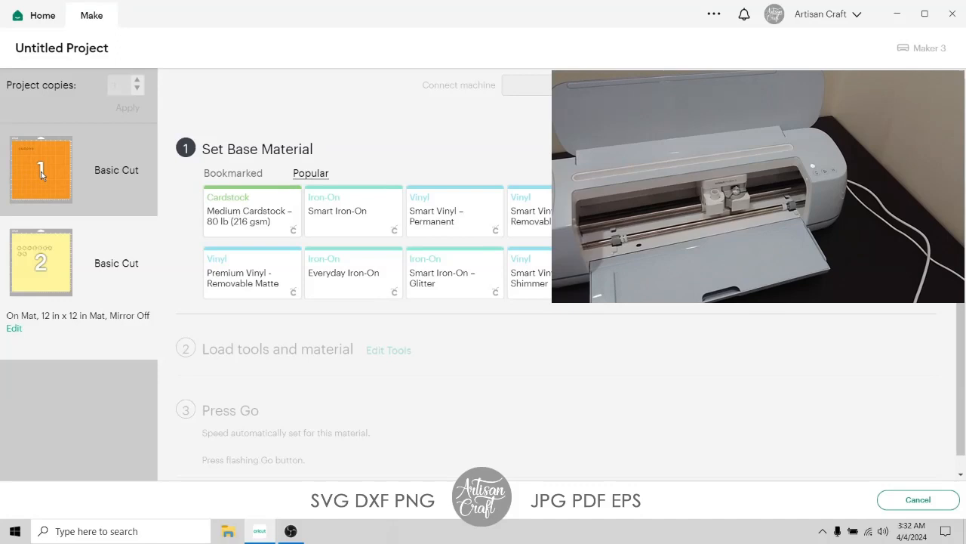
{"action": "mouse_move", "coordinate": [53, 139]}
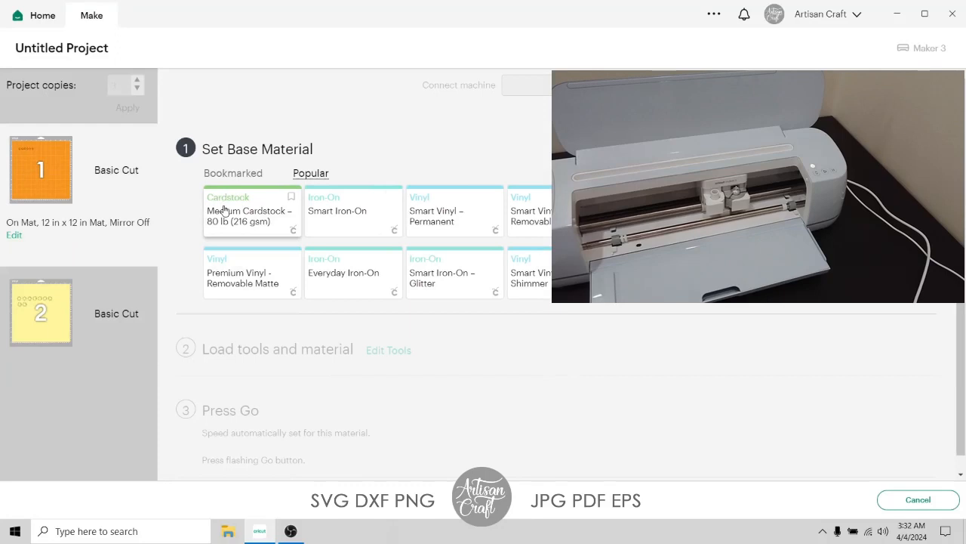
{"action": "mouse_move", "coordinate": [248, 197]}
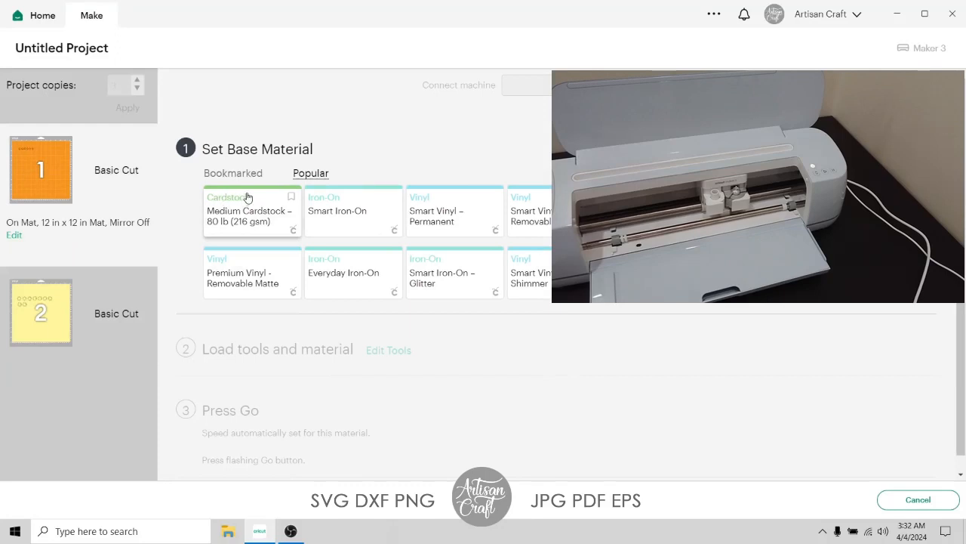
Set mat 1's base material to Medium Cardstock – 80 lb (216 gsm).
{"action": "left_click", "coordinate": [249, 210]}
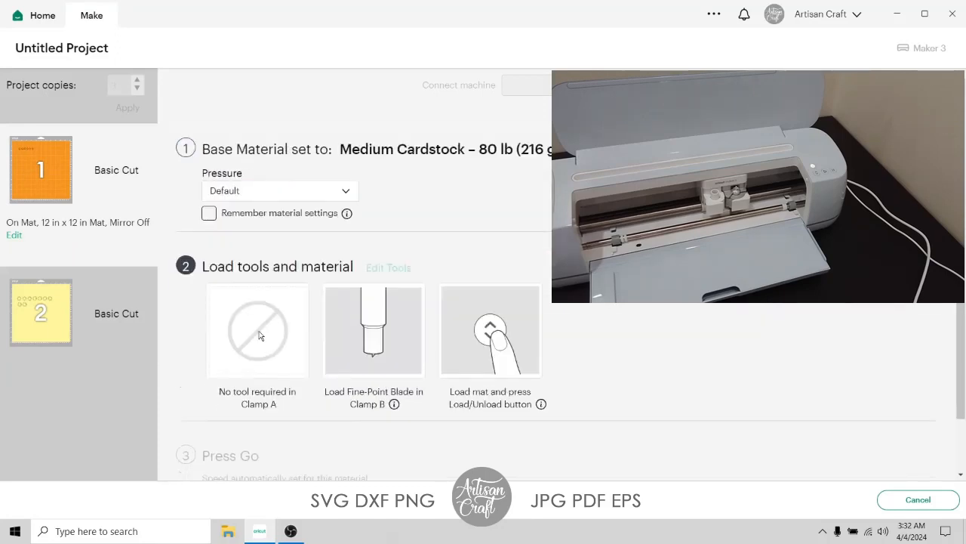